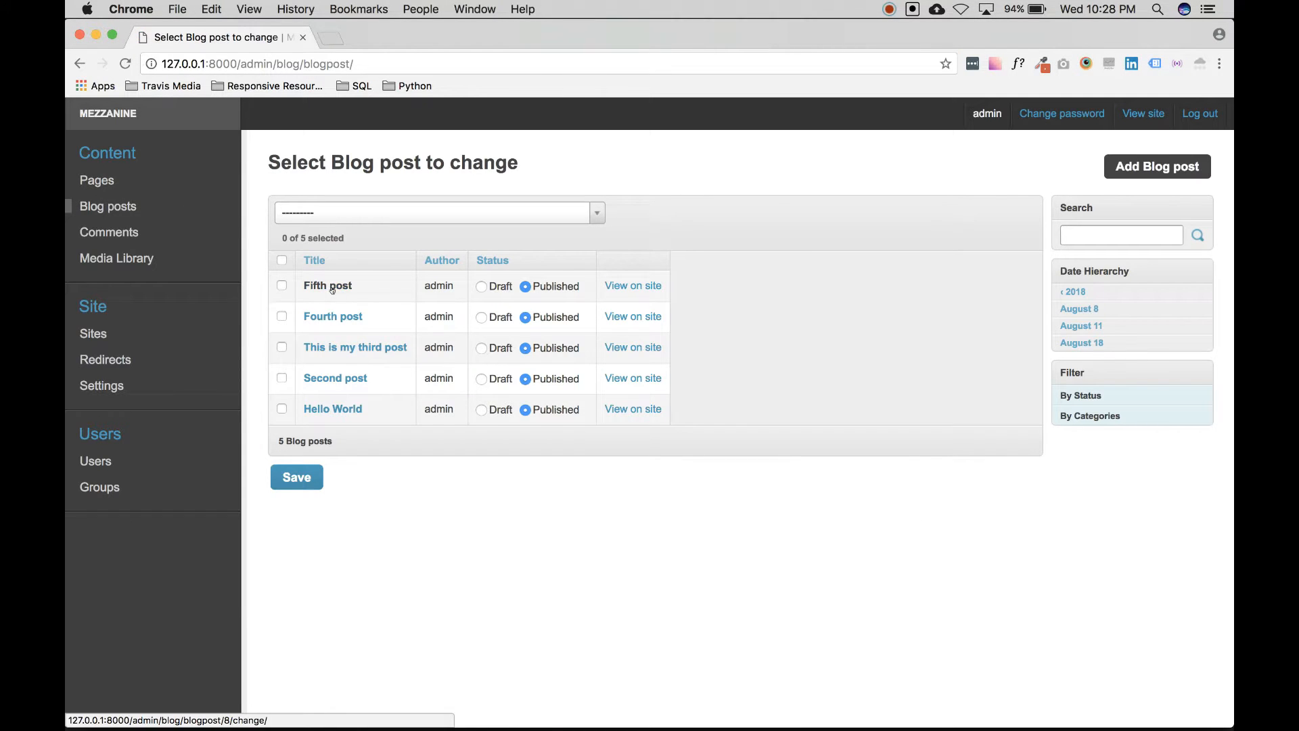
Edit a blog post and bold 'Thanks for reading my blog!' inline on the About page
click(355, 347)
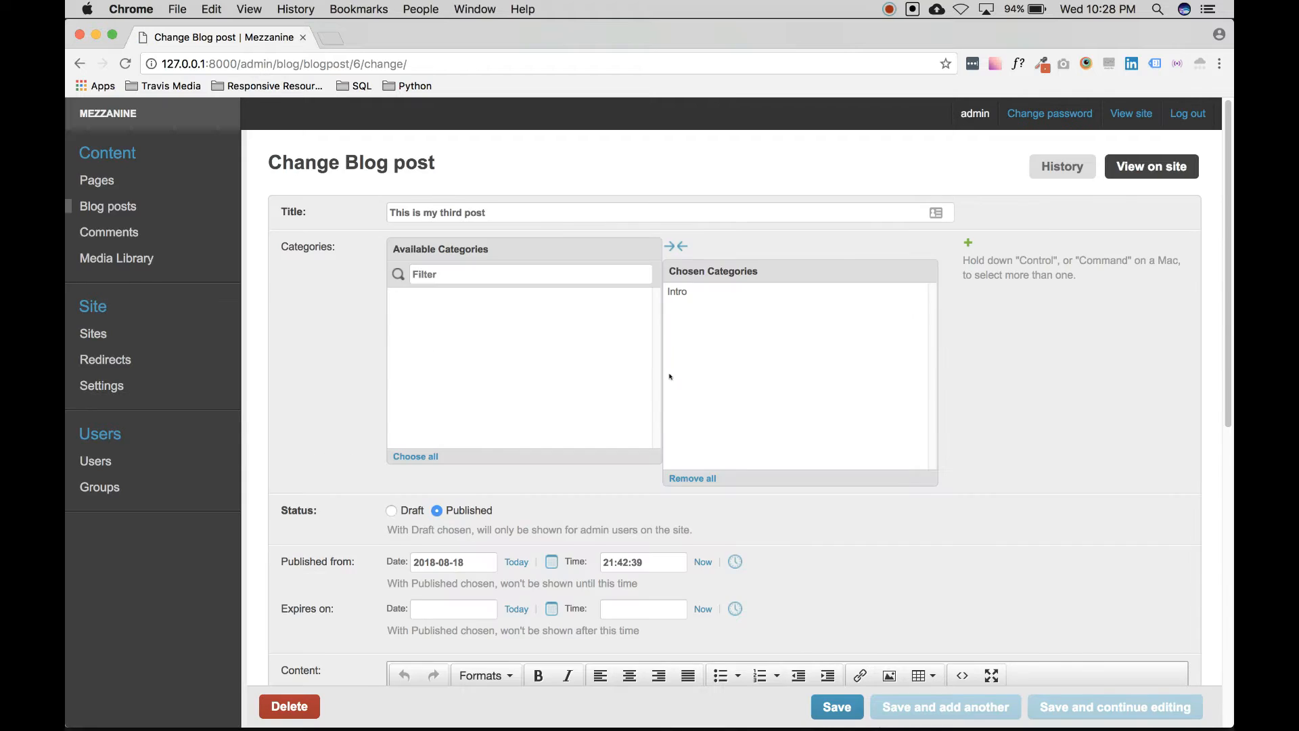
click(1150, 166)
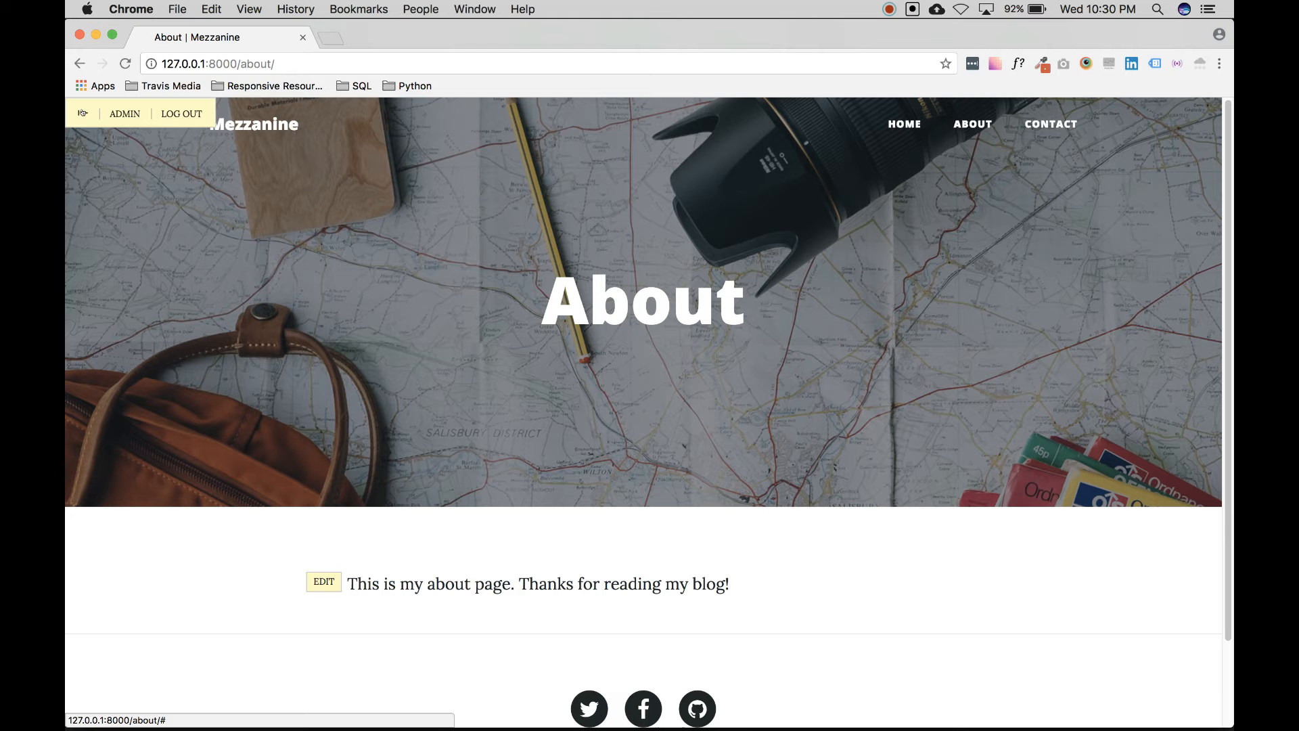
click(323, 583)
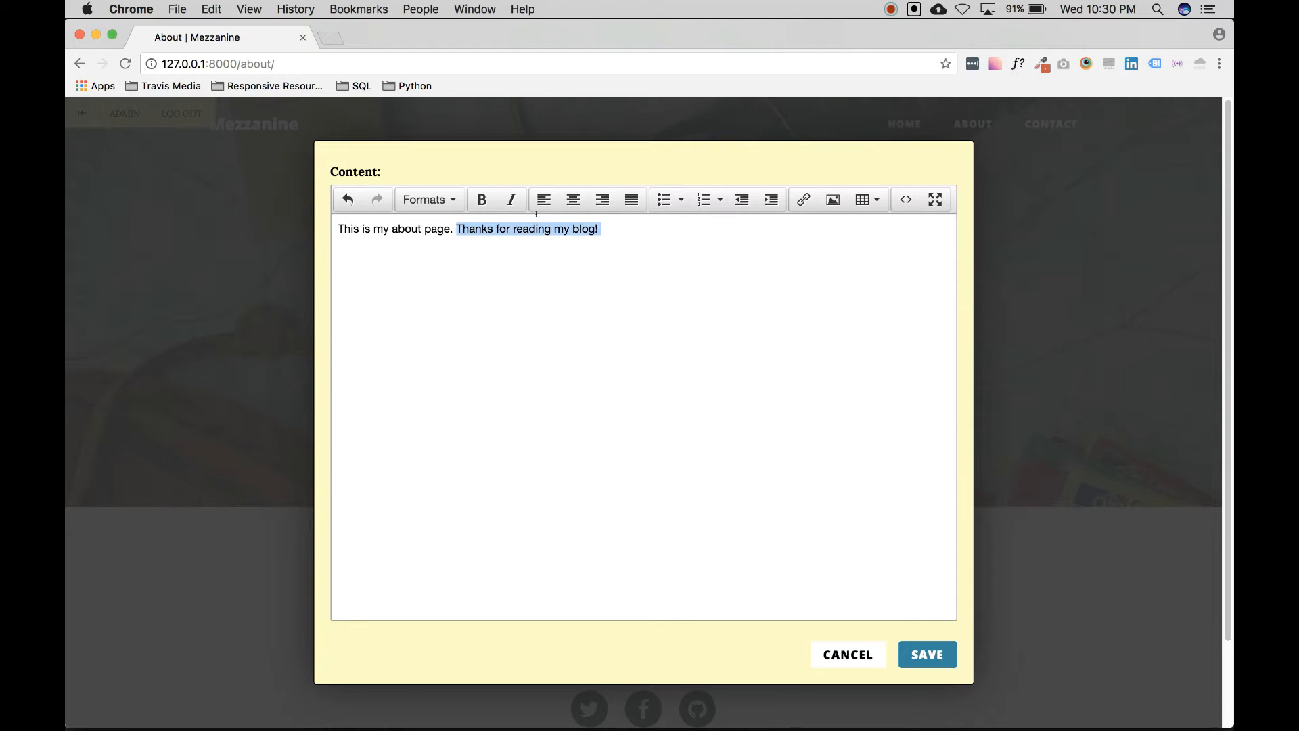
click(926, 654)
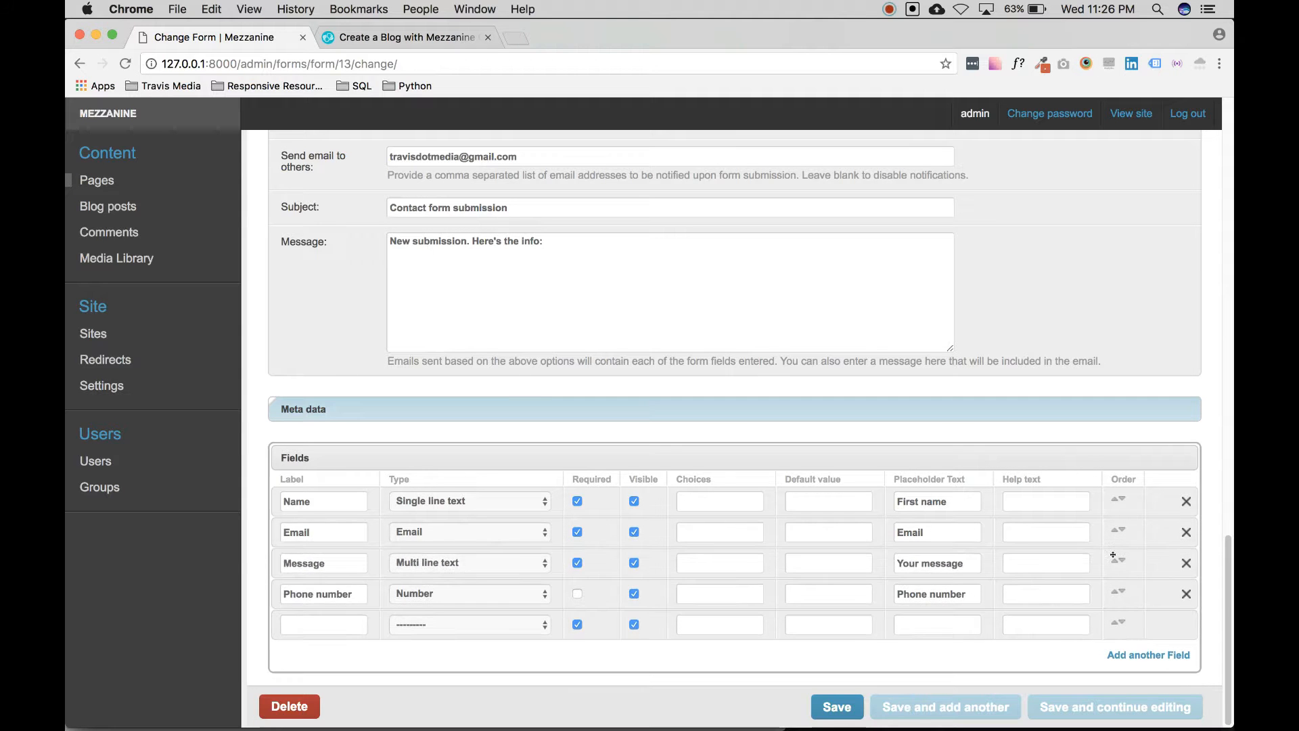
Browse the admin blog post list and scroll through views.py
click(115, 257)
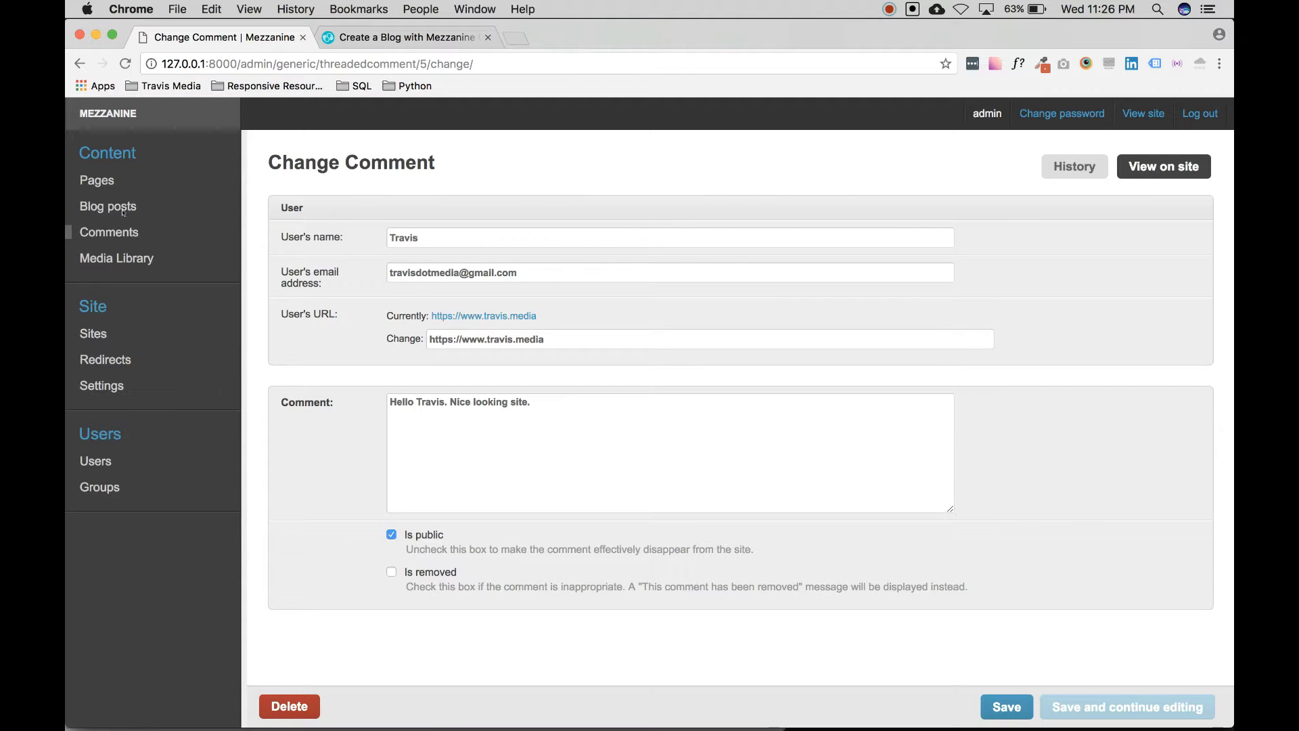
click(108, 206)
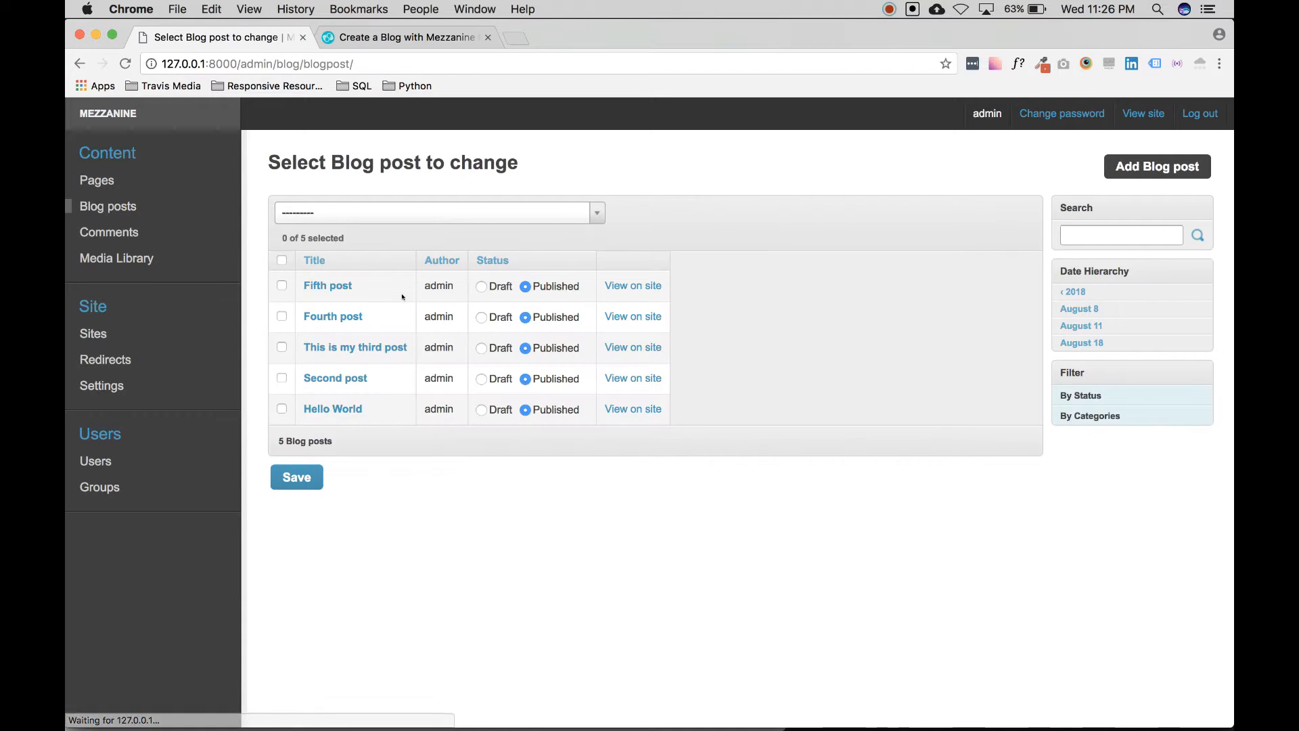
mouse_move(771, 236)
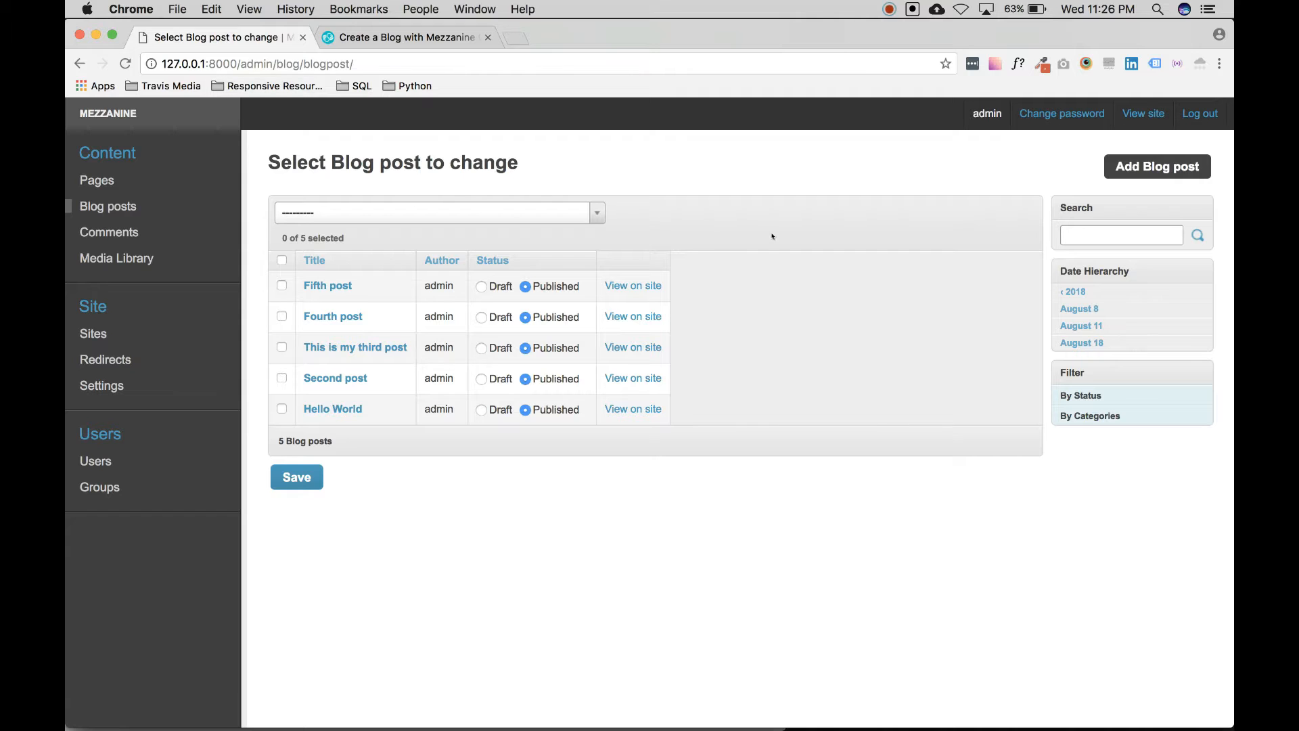
click(1141, 113)
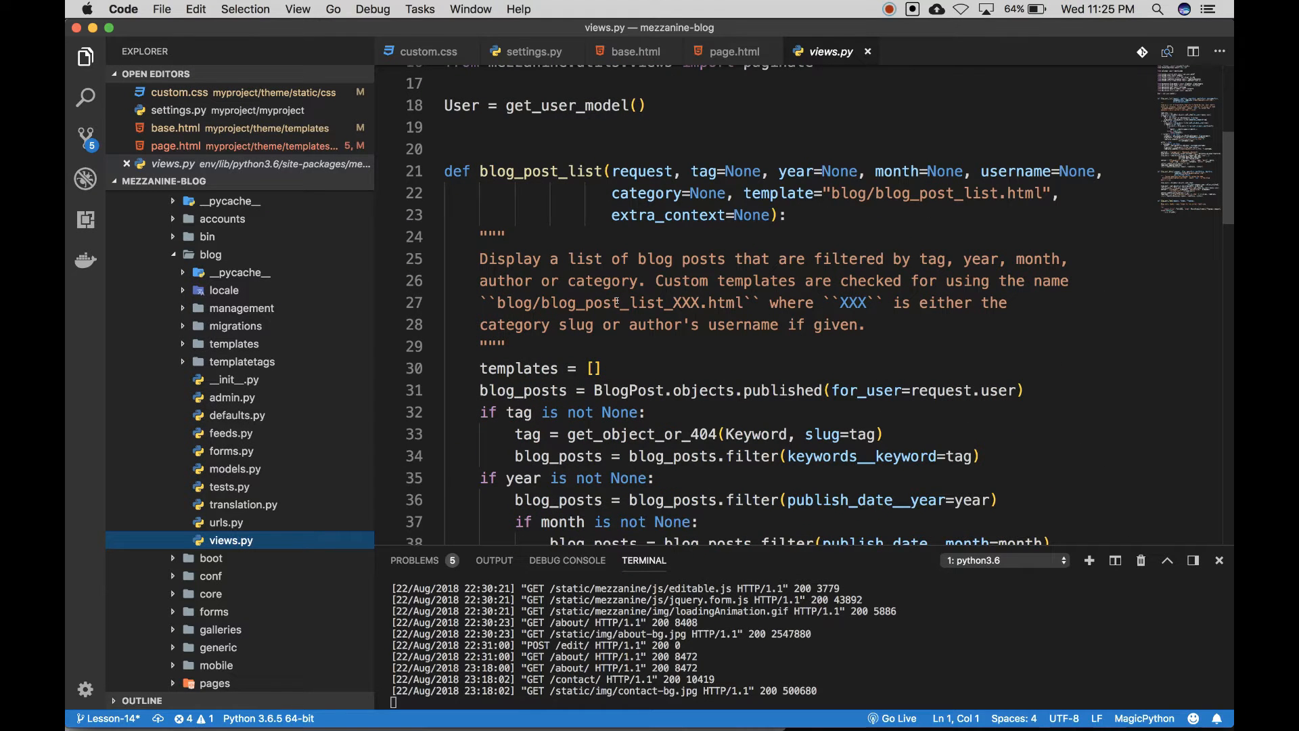
scroll(down, 3)
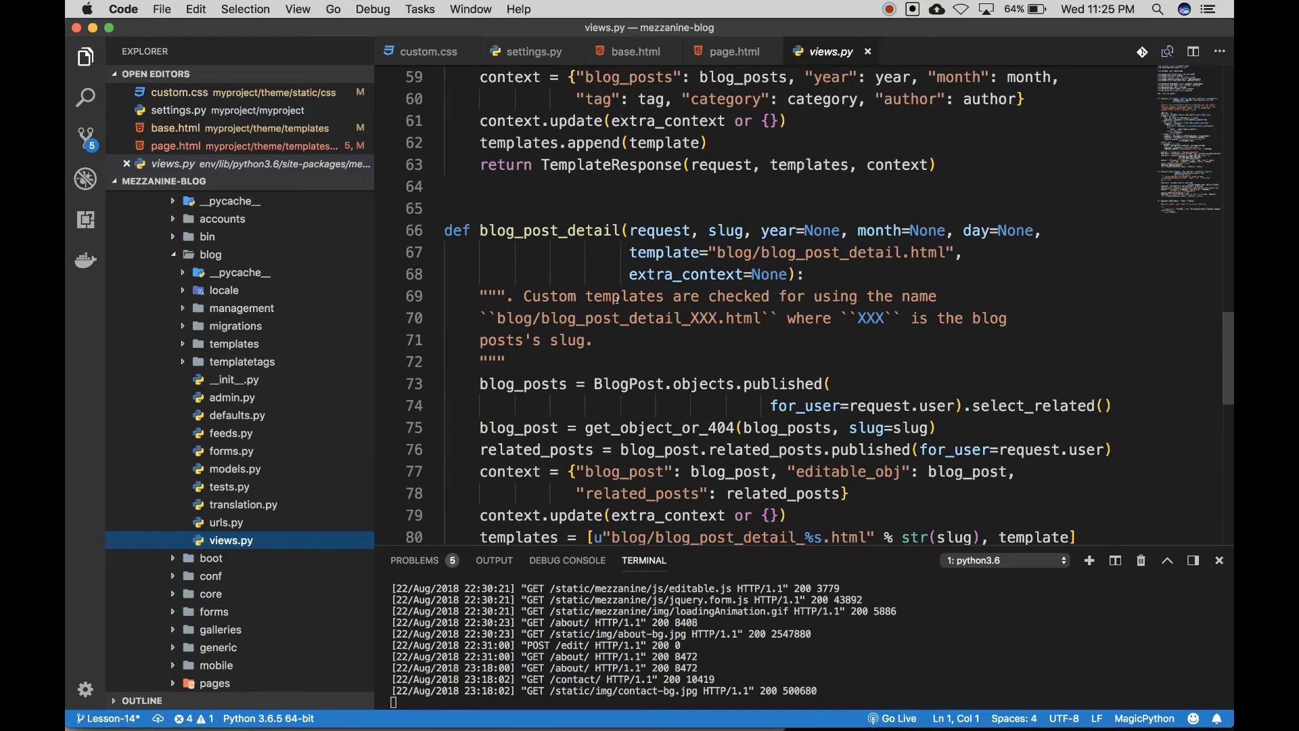
scroll(down, 3)
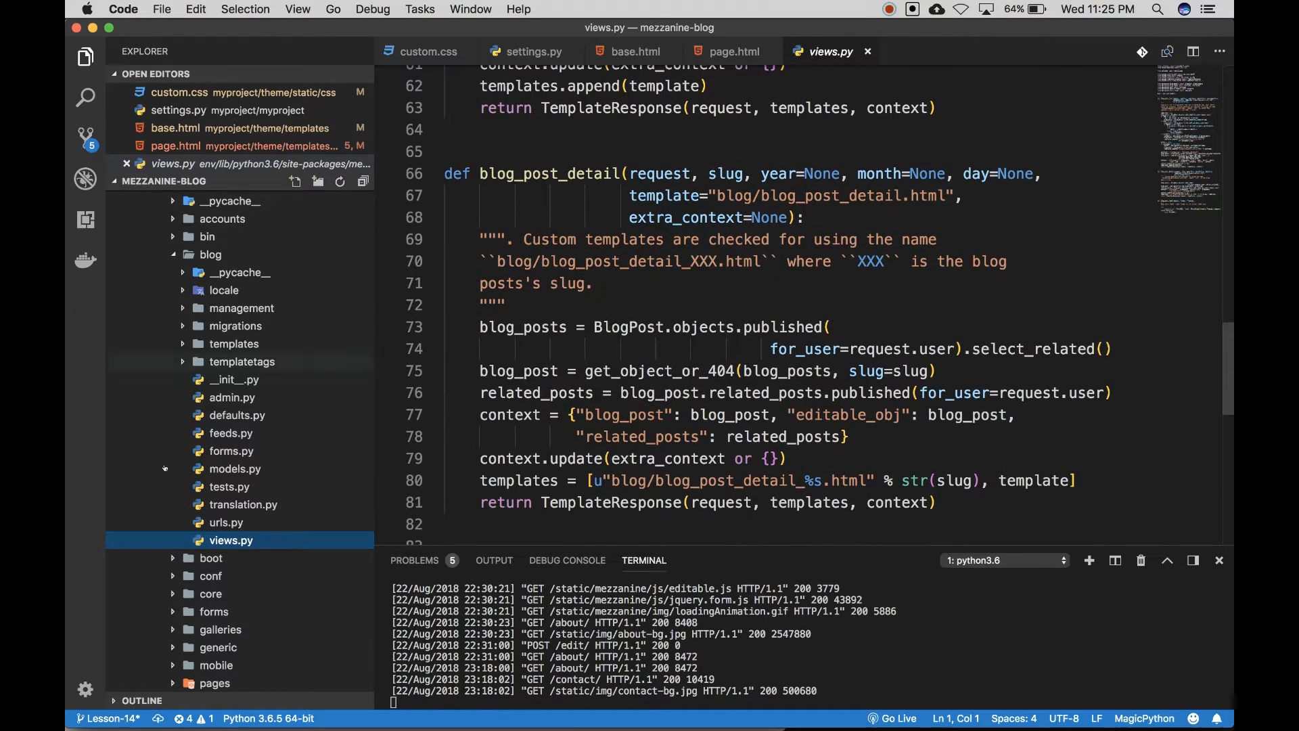
Examine the blog and forms models.py files and the blog_post_detail.html template
click(234, 468)
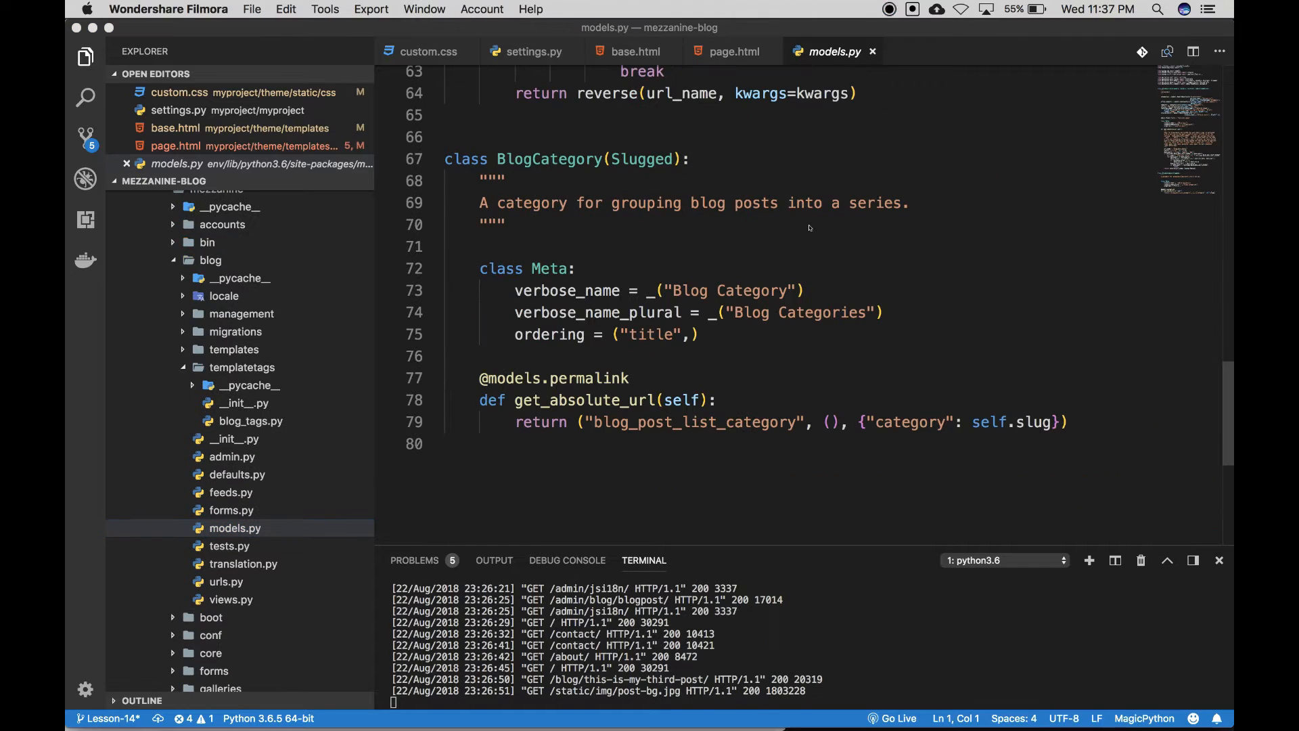
click(249, 421)
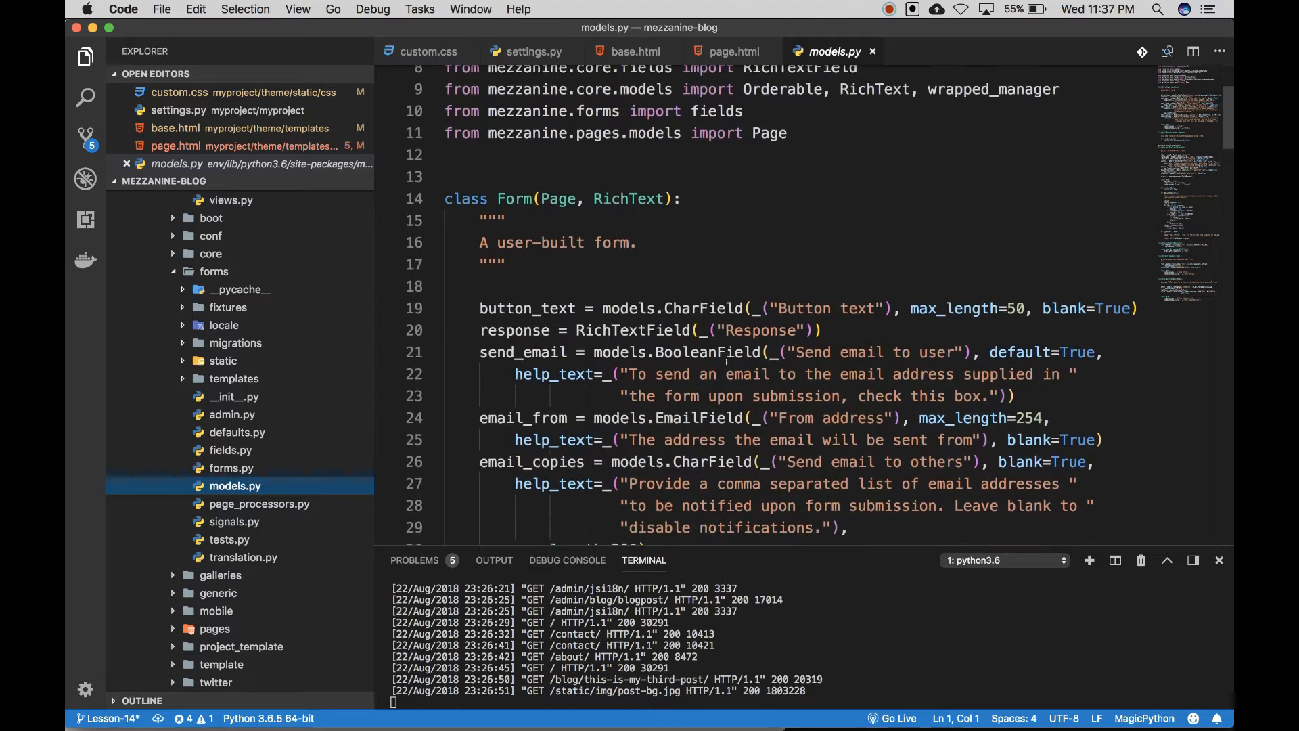
scroll(down, 3)
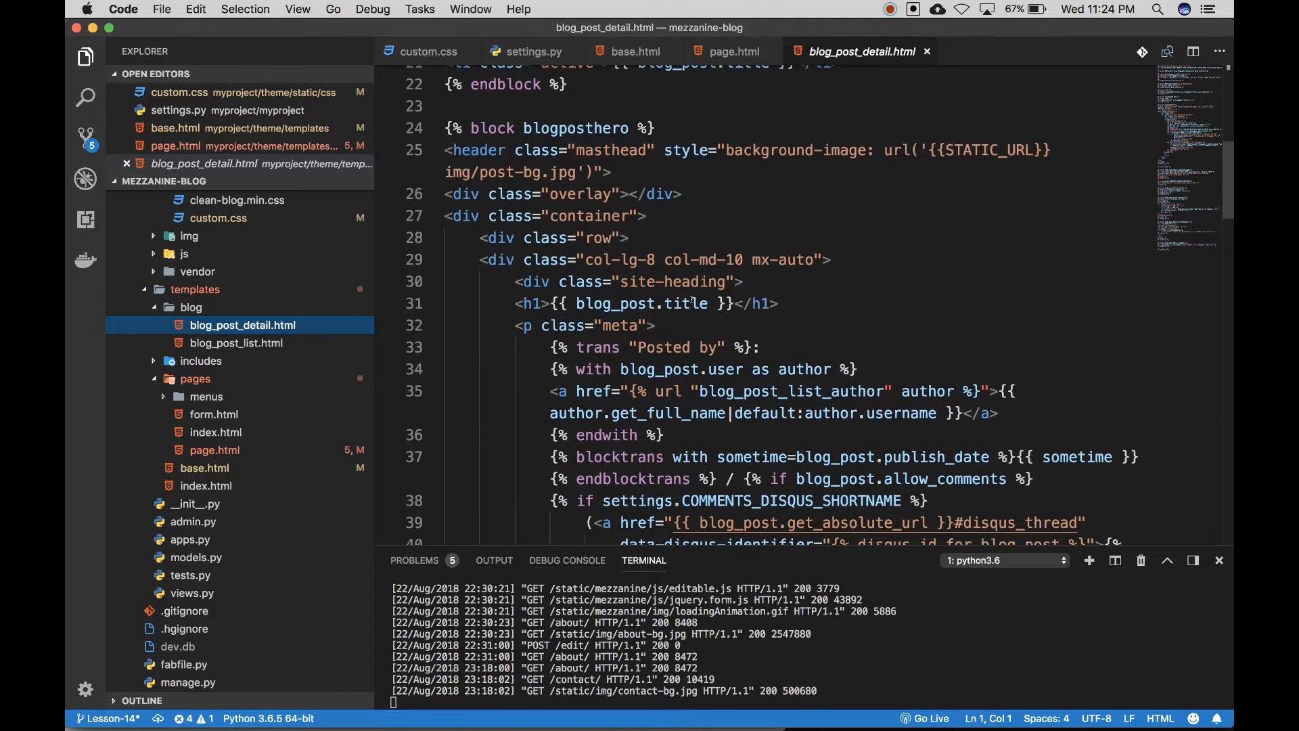
scroll(down, 3)
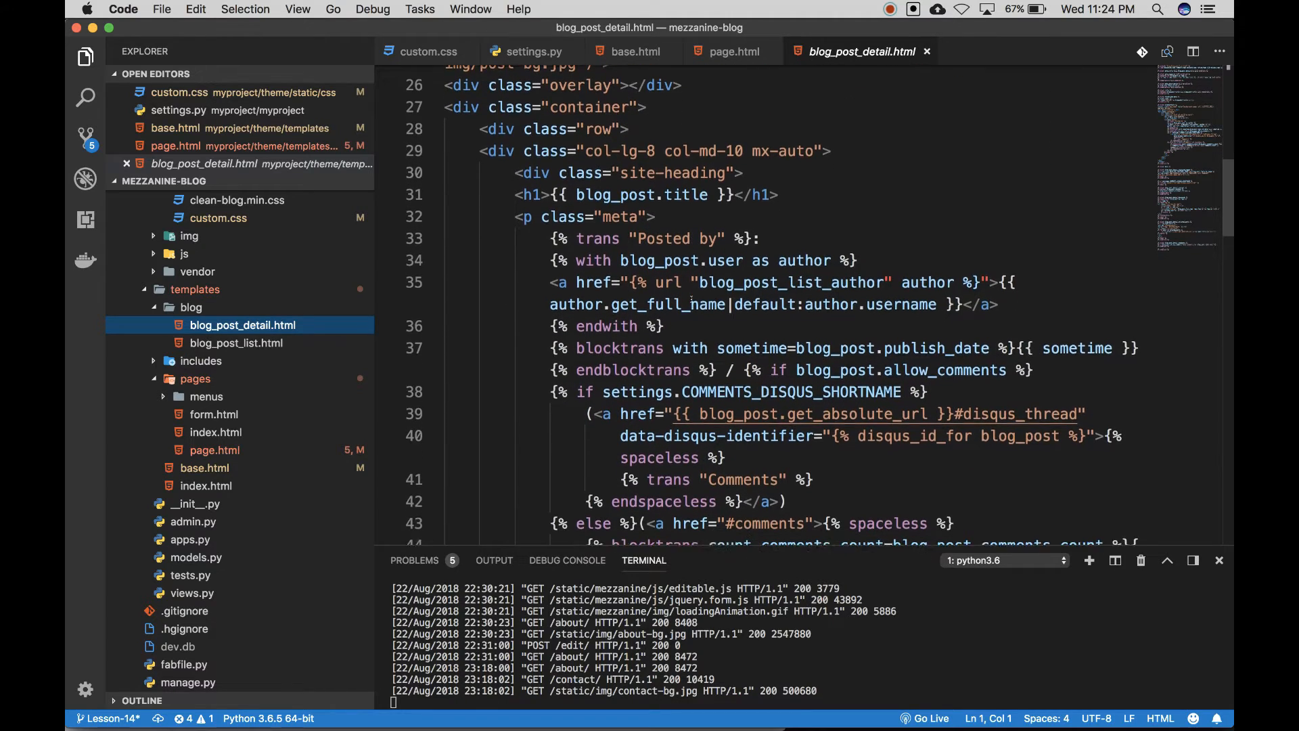
scroll(down, 3)
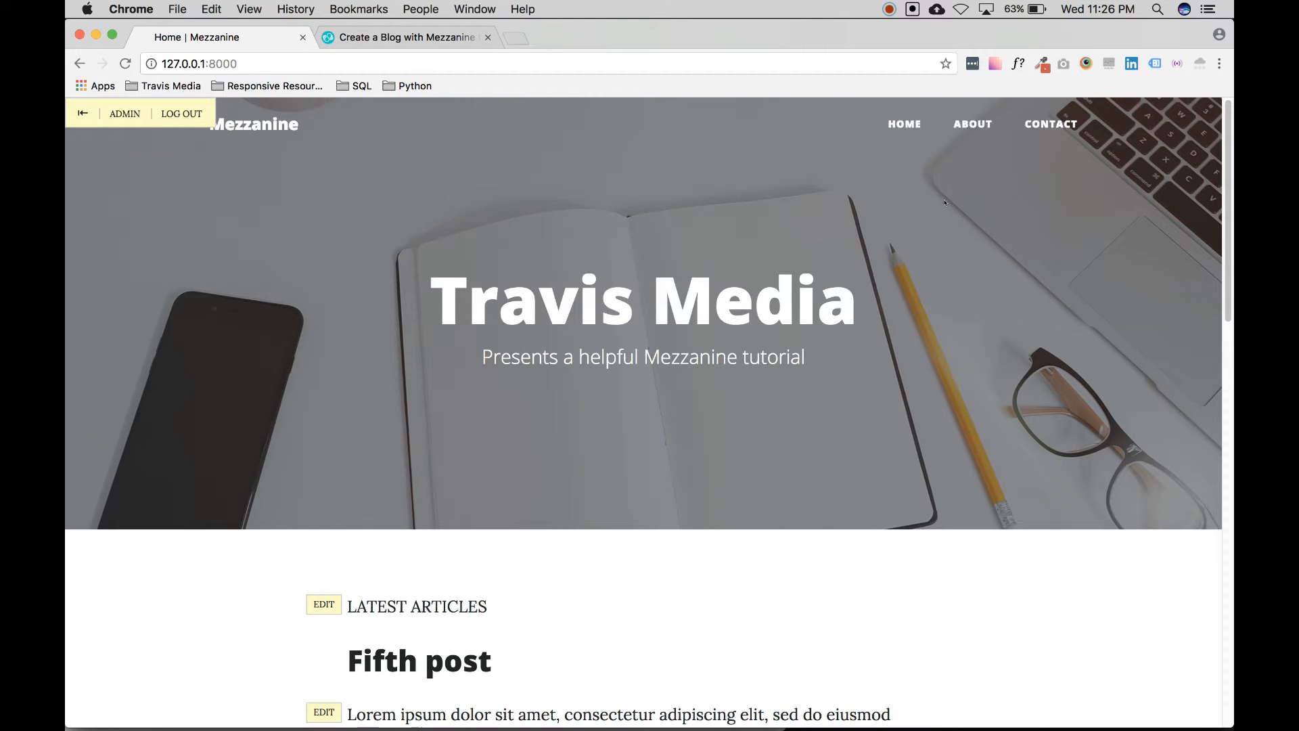
Browse the About page, return Home and scroll the post list to 'This is my third post'
click(972, 123)
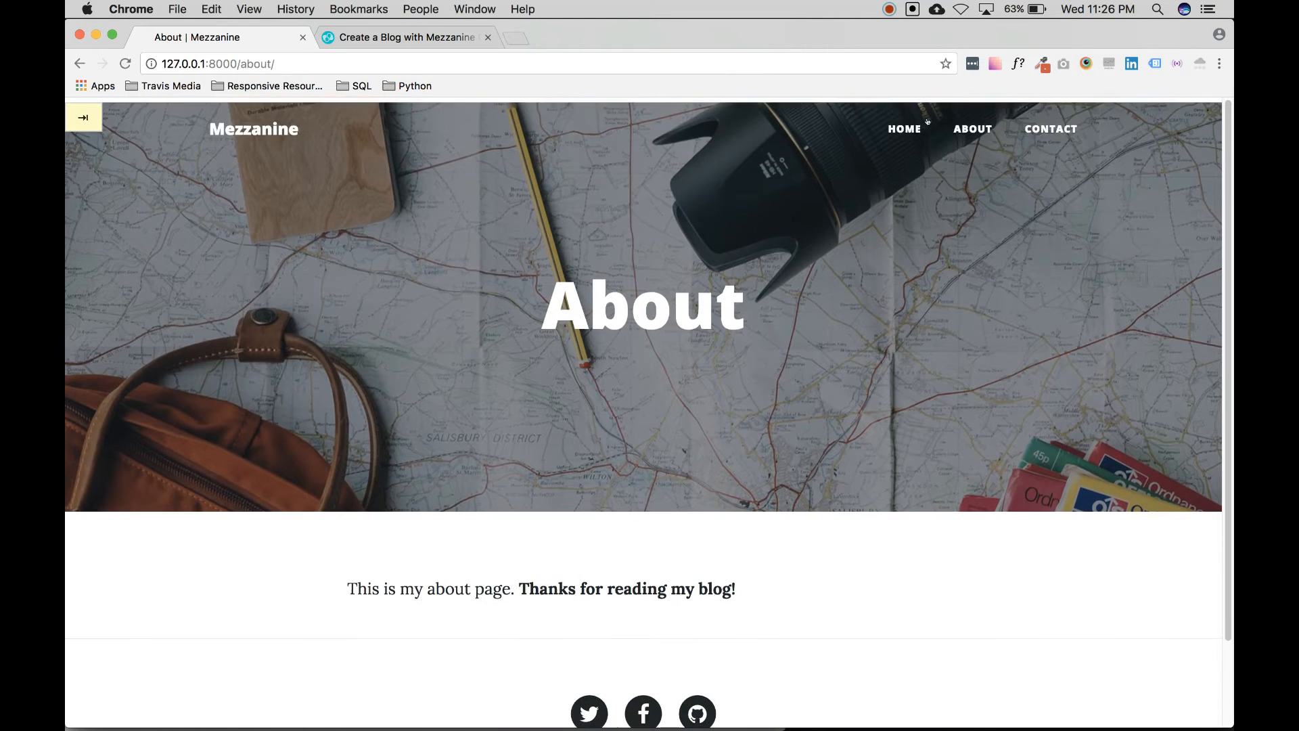
click(1050, 129)
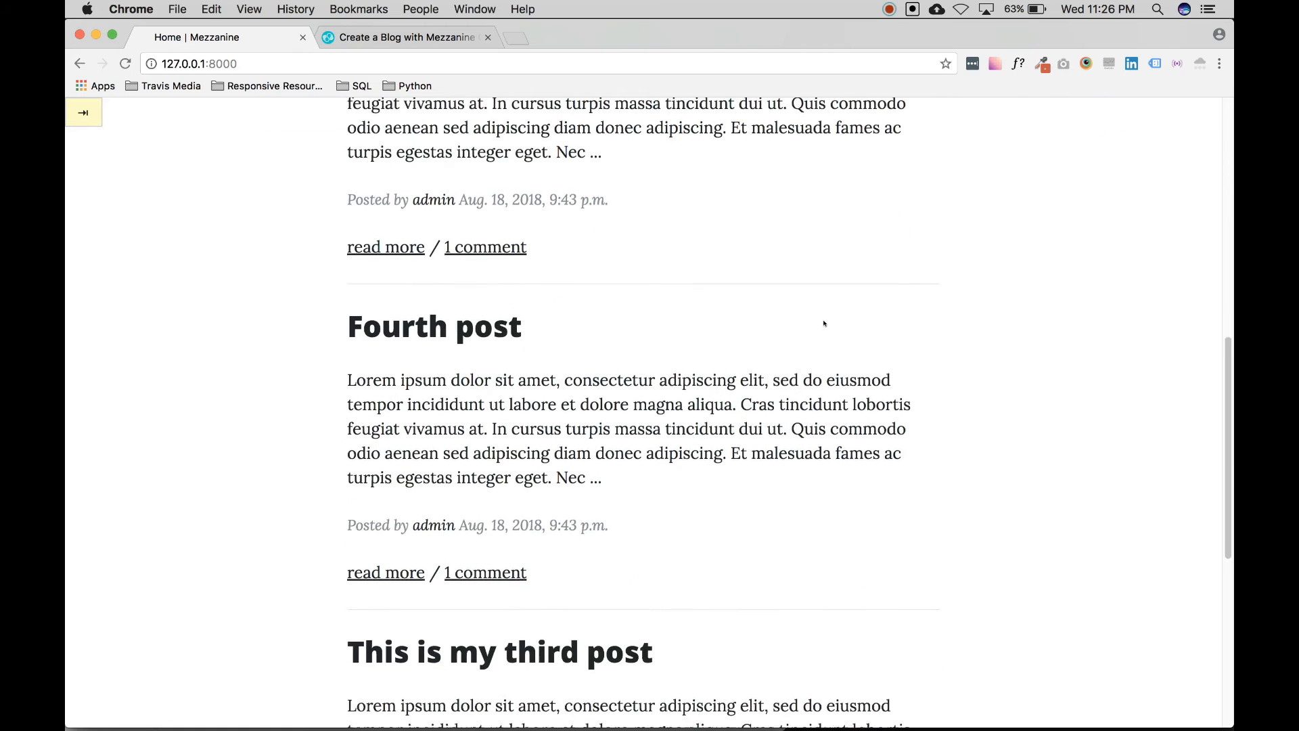
scroll(down, 3)
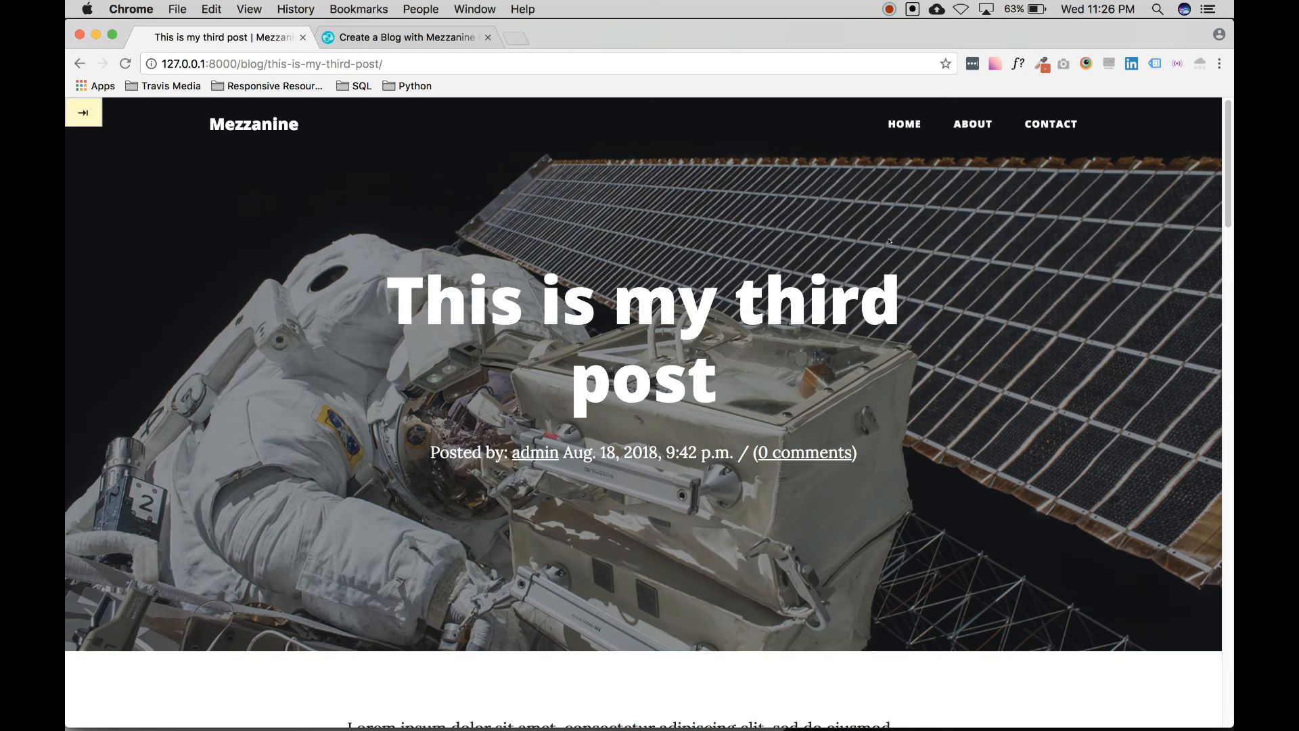
scroll(down, 3)
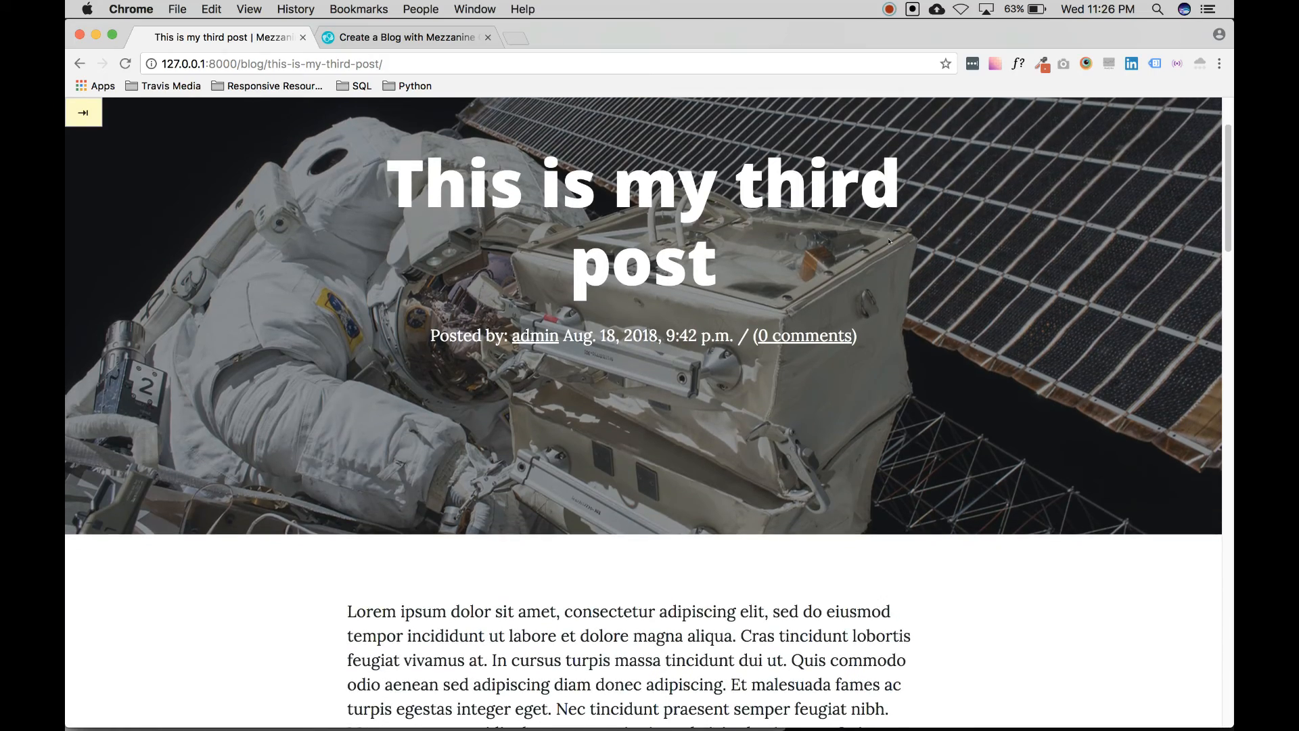
scroll(down, 3)
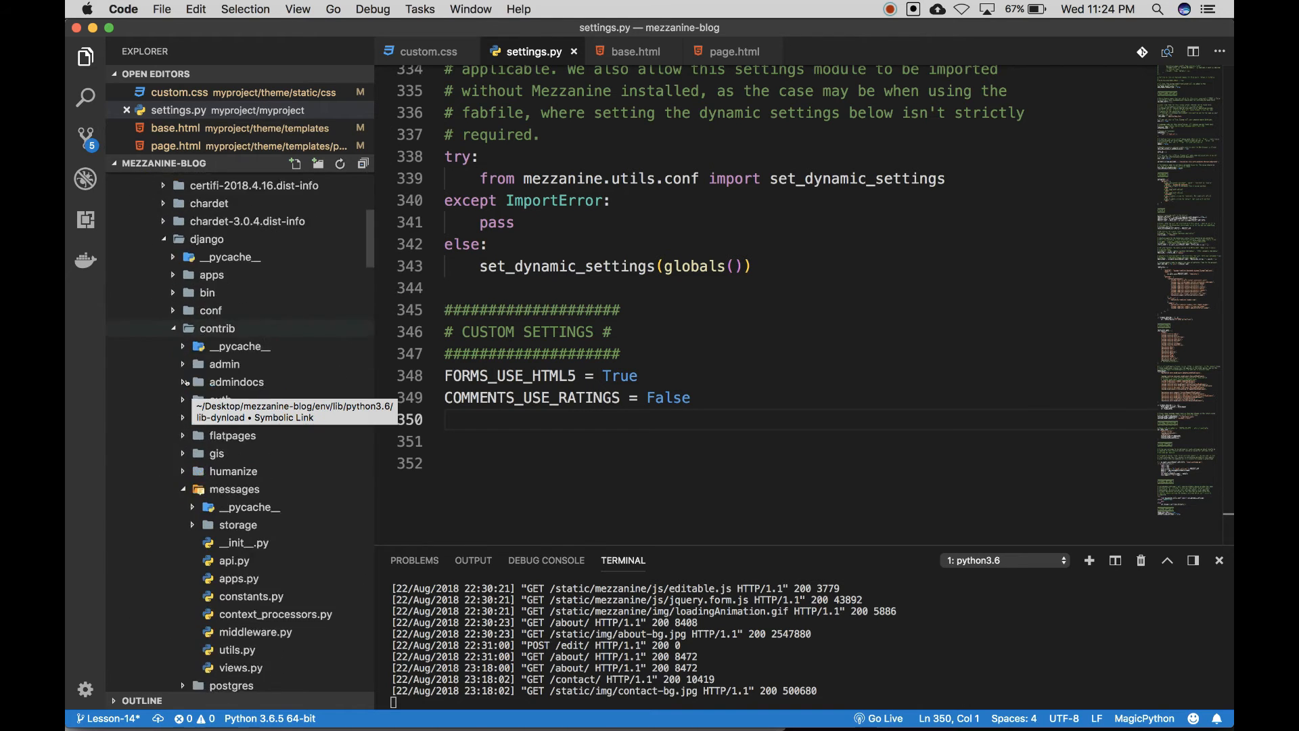
scroll(down, 3)
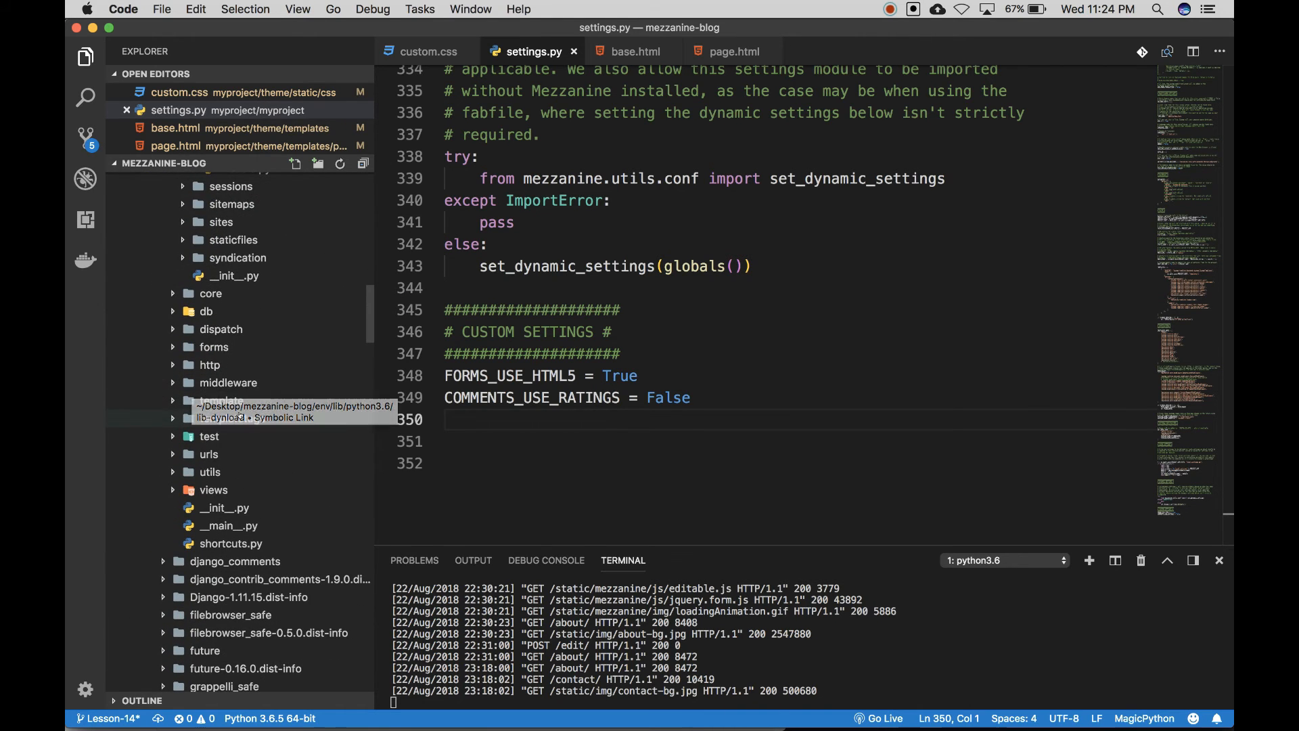